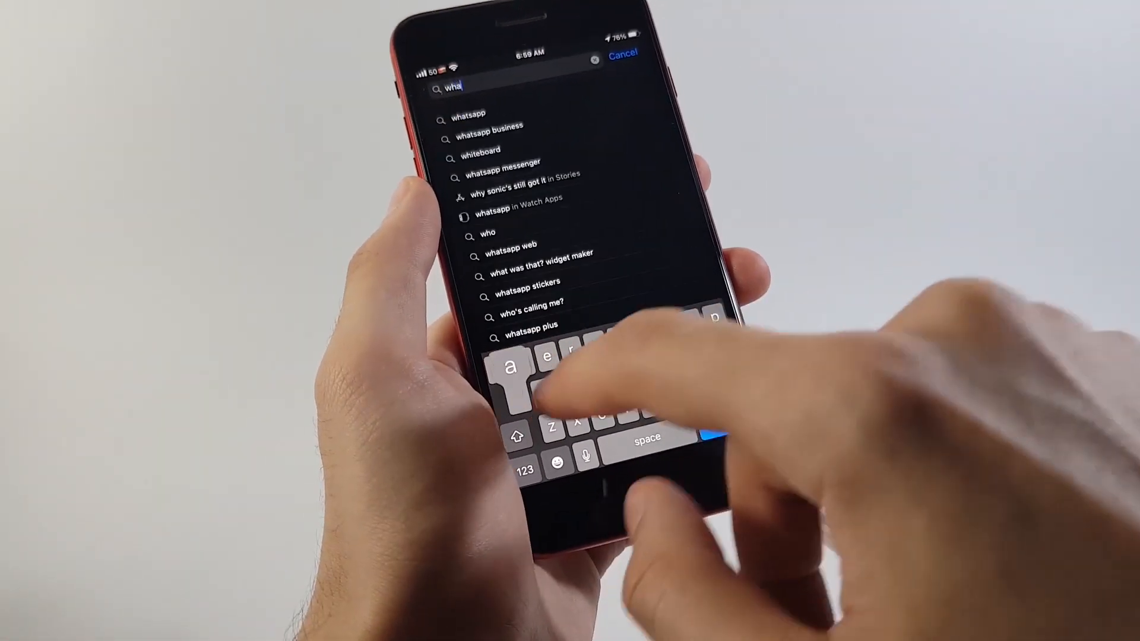
Start a WhatsApp search in the iPhone App Store from a suggested query.
left_click(469, 111)
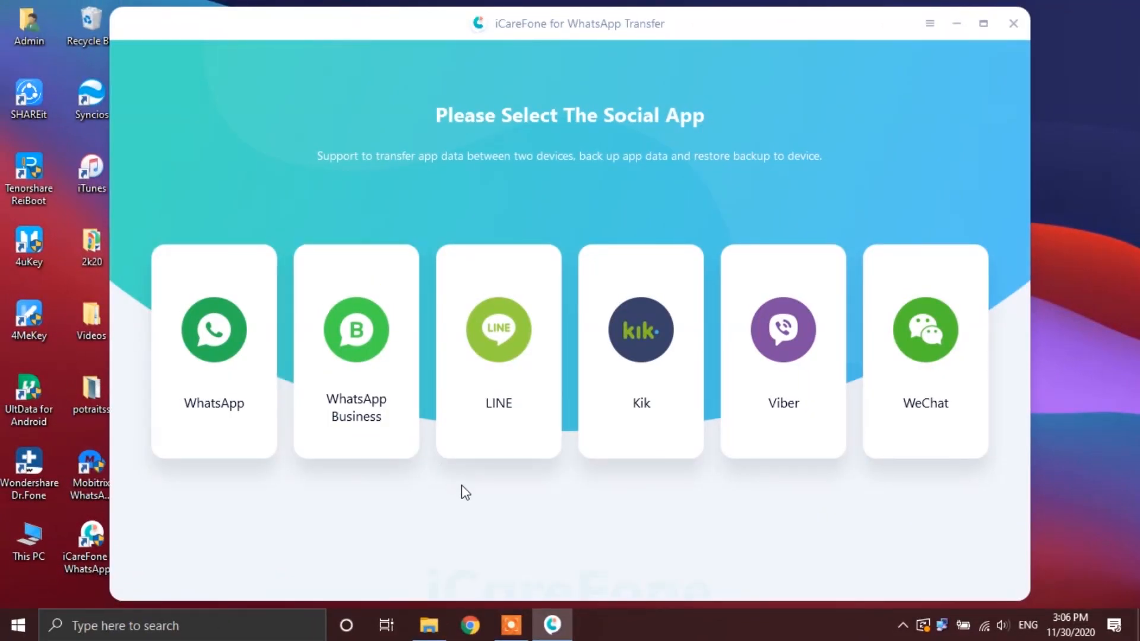
mouse_move(930, 554)
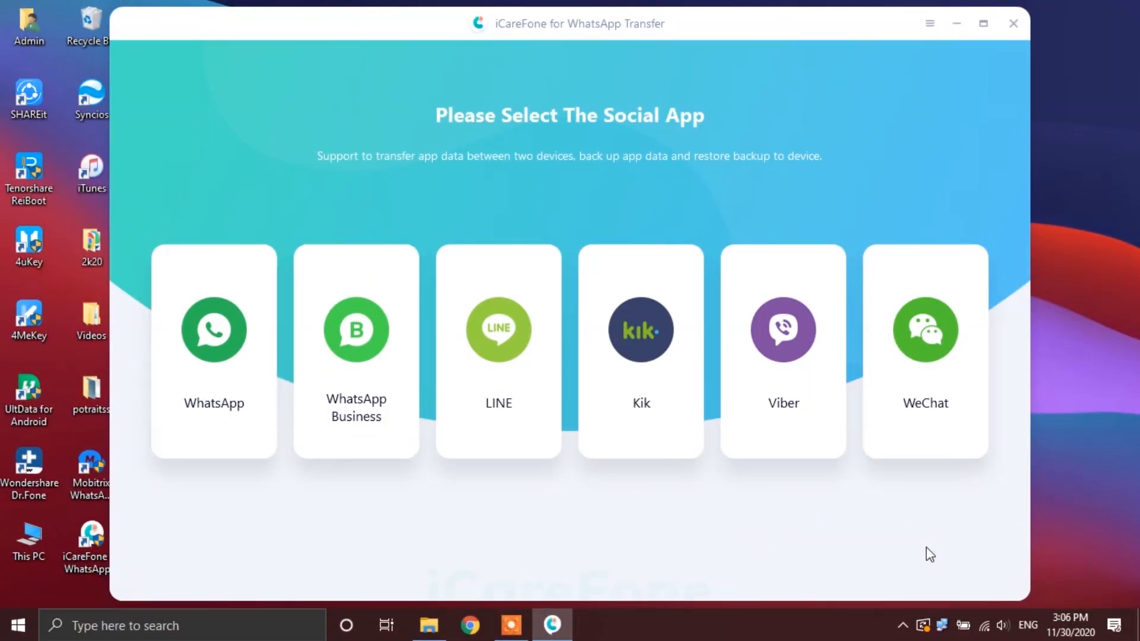
mouse_move(491, 350)
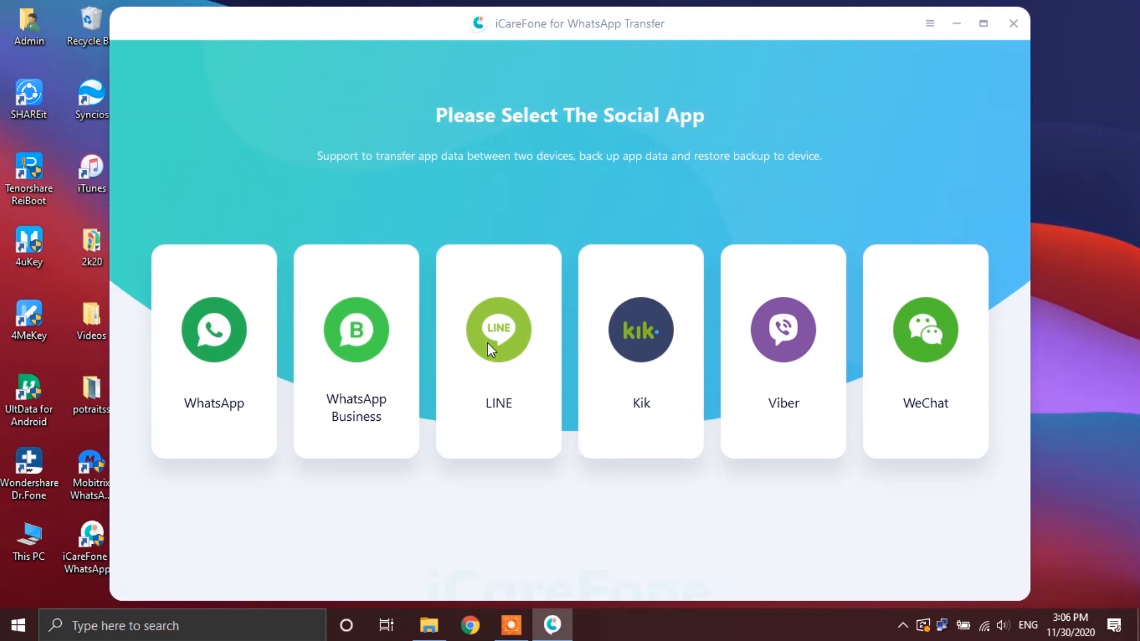
mouse_move(969, 367)
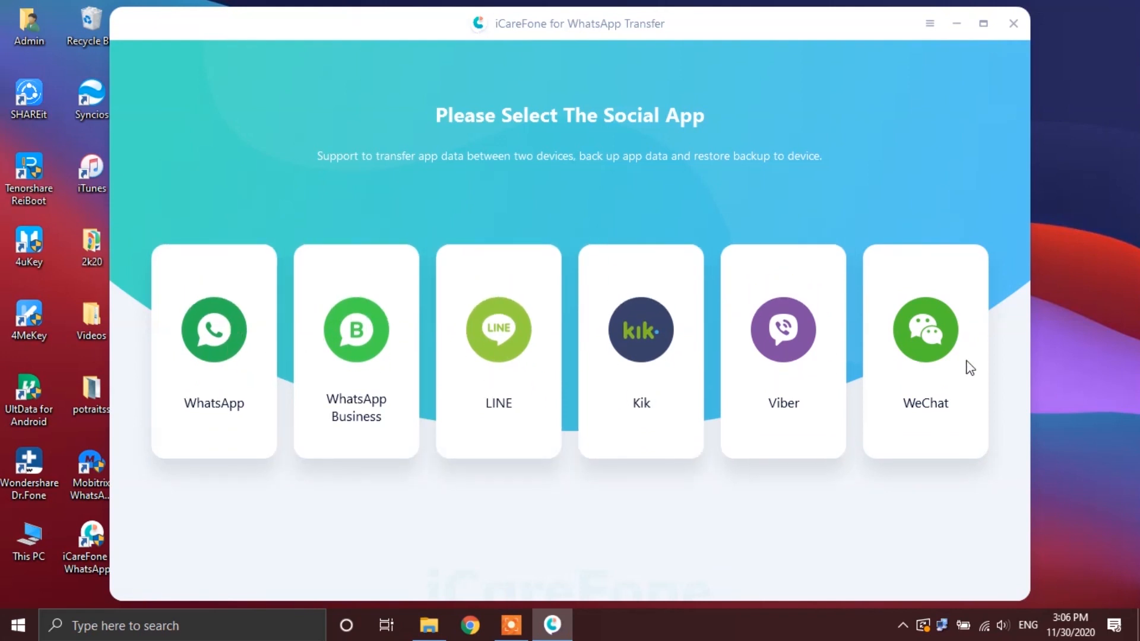
mouse_move(920, 357)
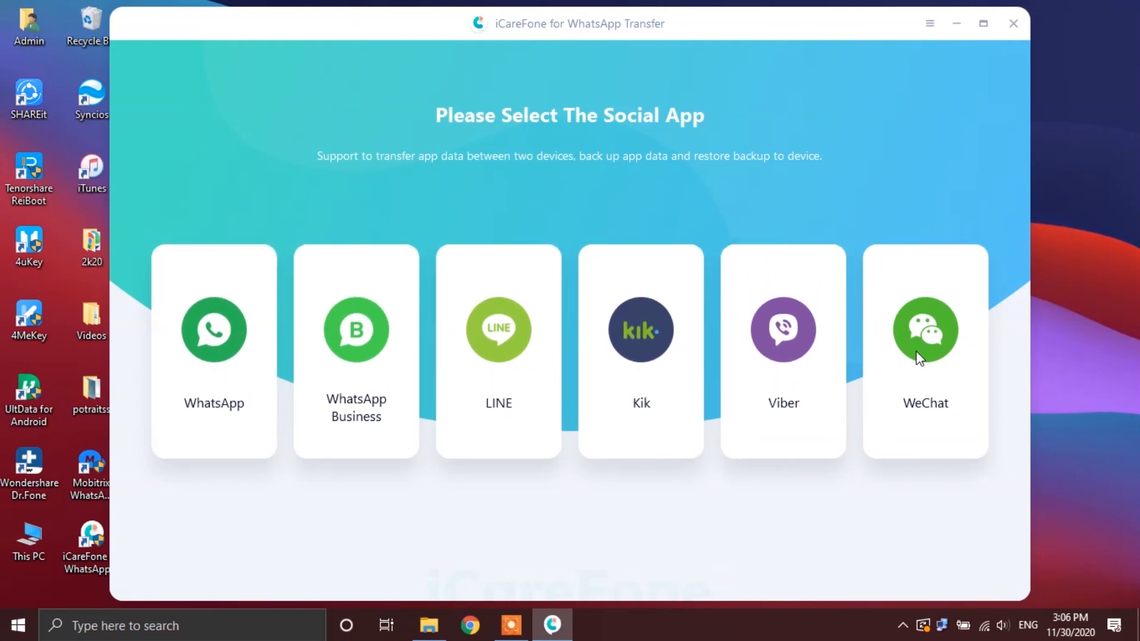
mouse_move(927, 50)
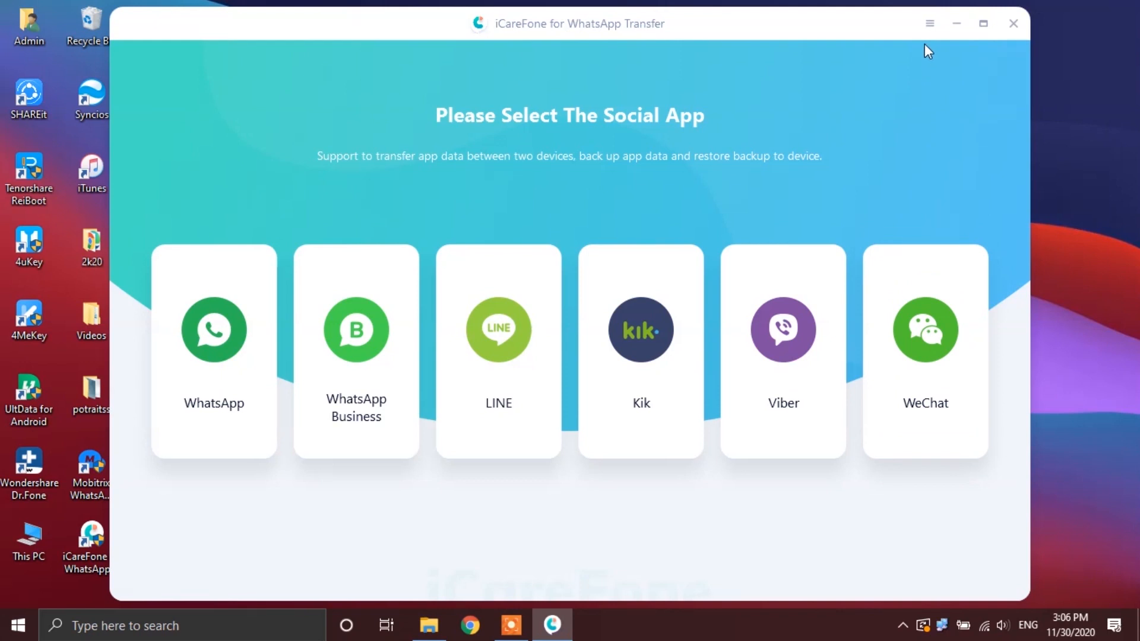
Check for updates from the menu and dismiss the already-latest-version notice.
left_click(929, 23)
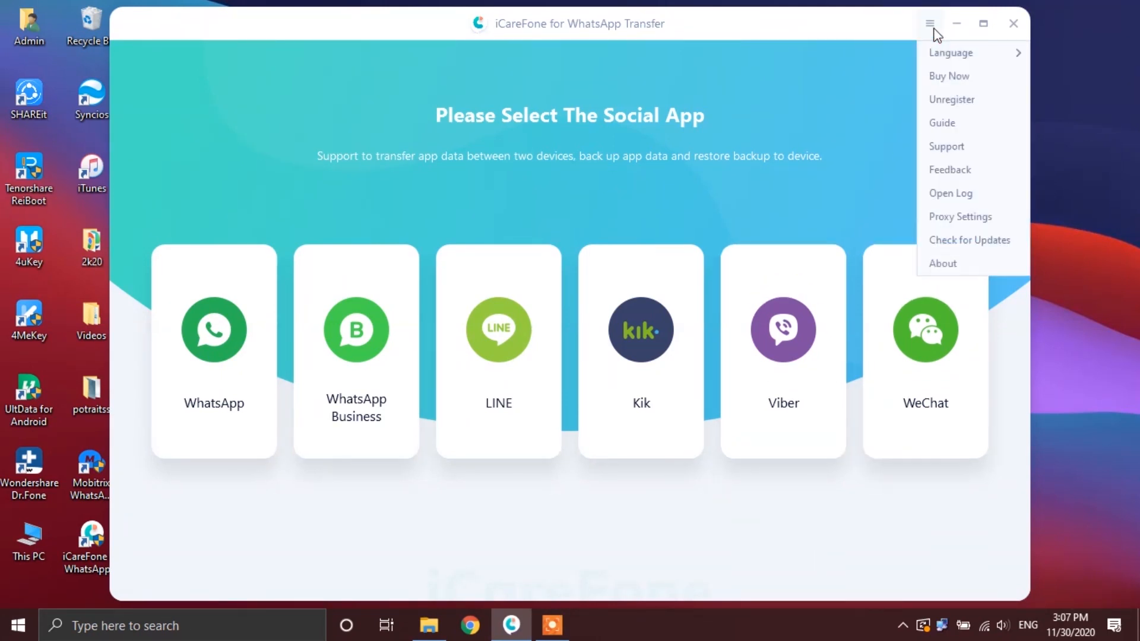
mouse_move(969, 240)
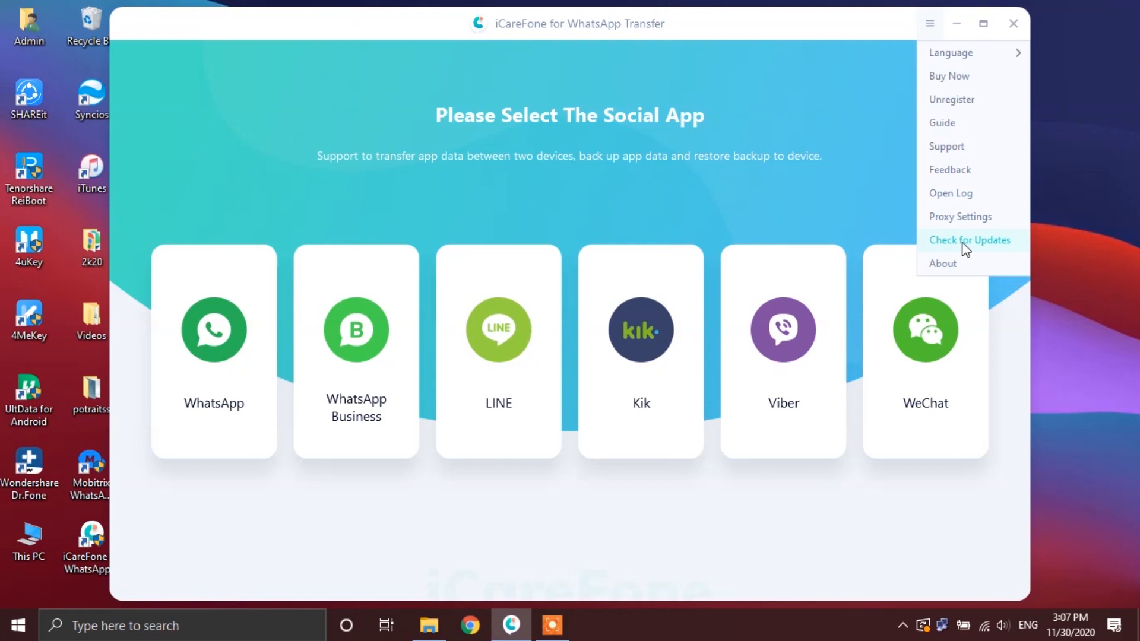
left_click(969, 240)
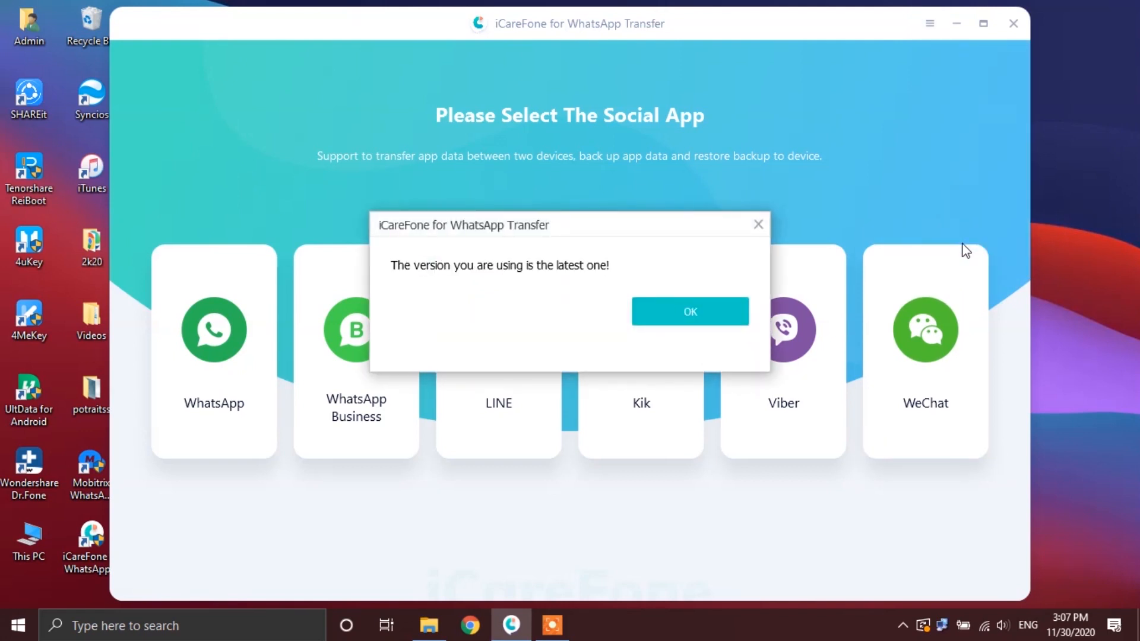
mouse_move(758, 515)
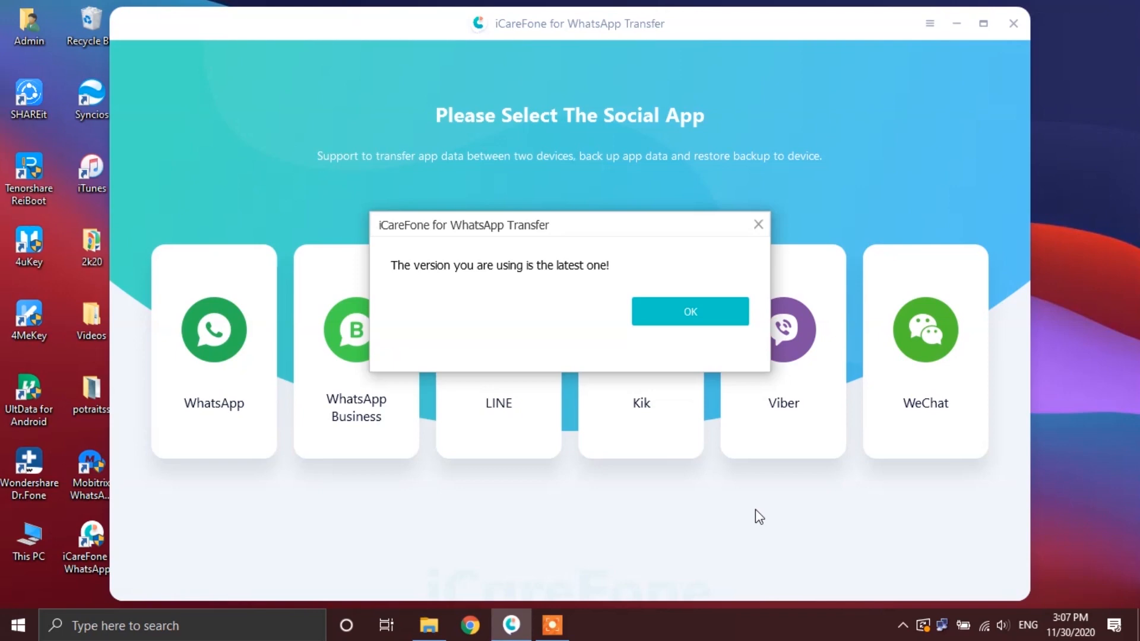
left_click(687, 311)
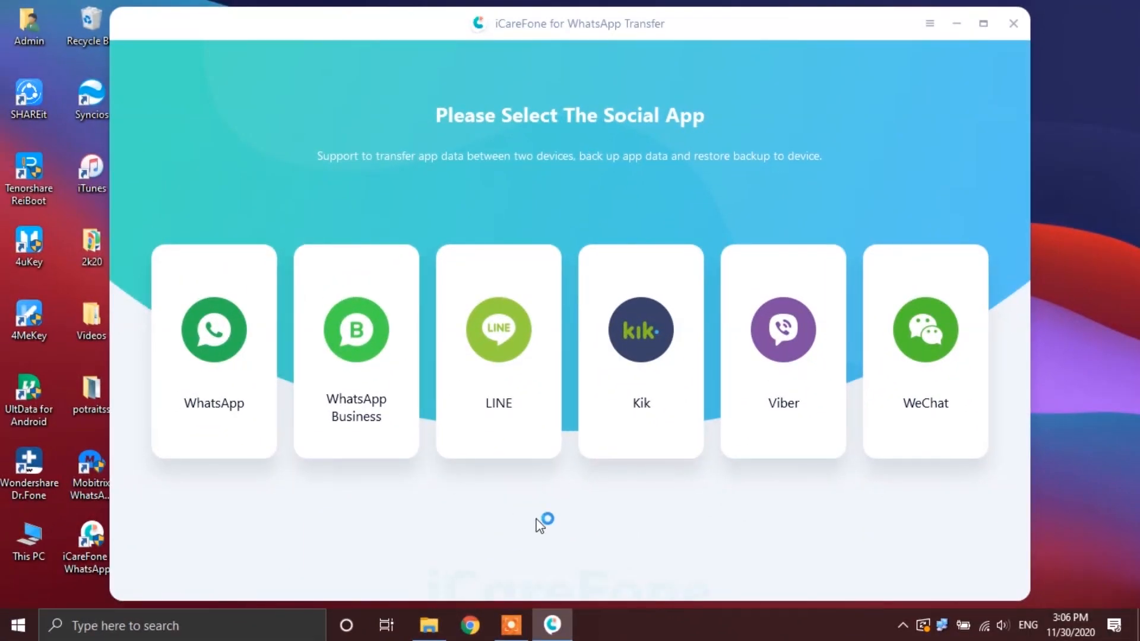
mouse_move(930, 551)
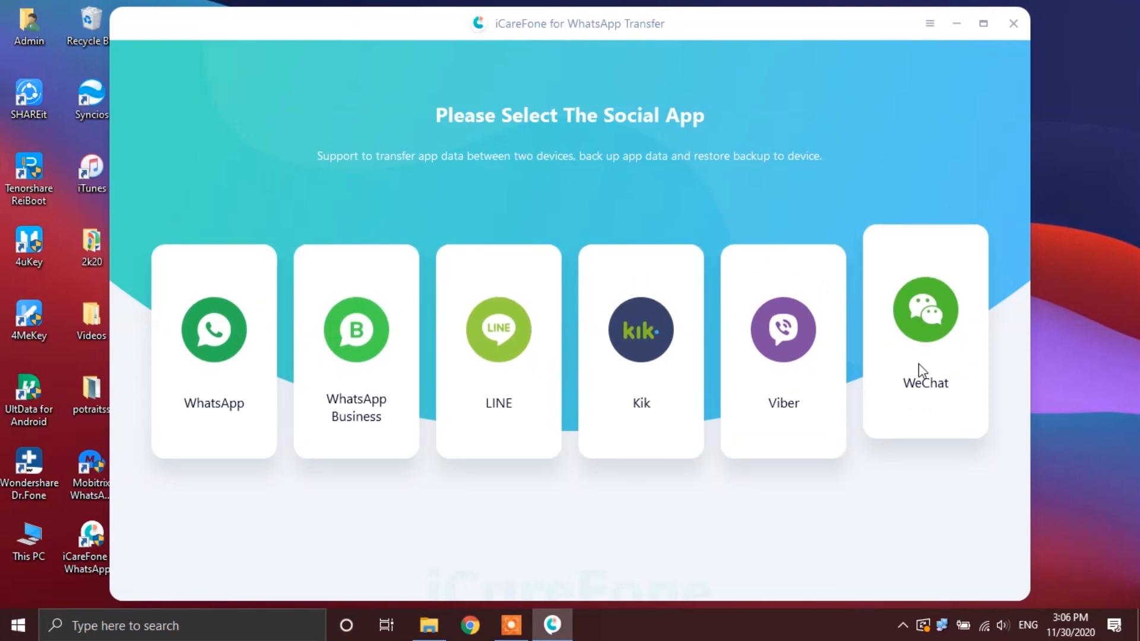
mouse_move(933, 356)
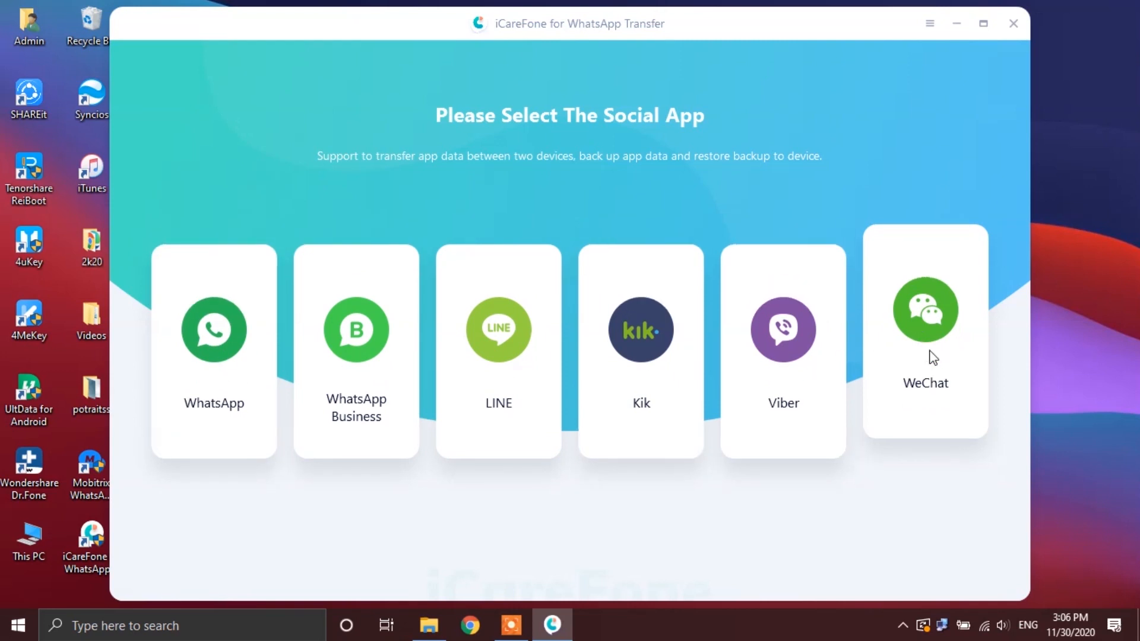
Pick the WhatsApp card to open the WhatsApp Transfer screen.
left_click(214, 331)
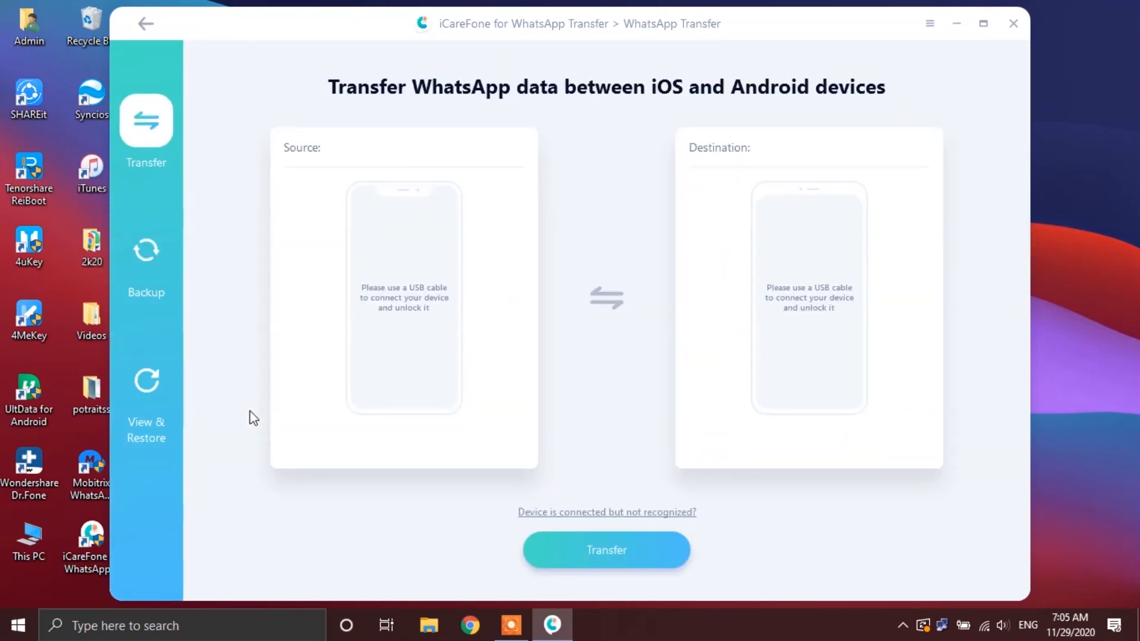
mouse_move(345, 540)
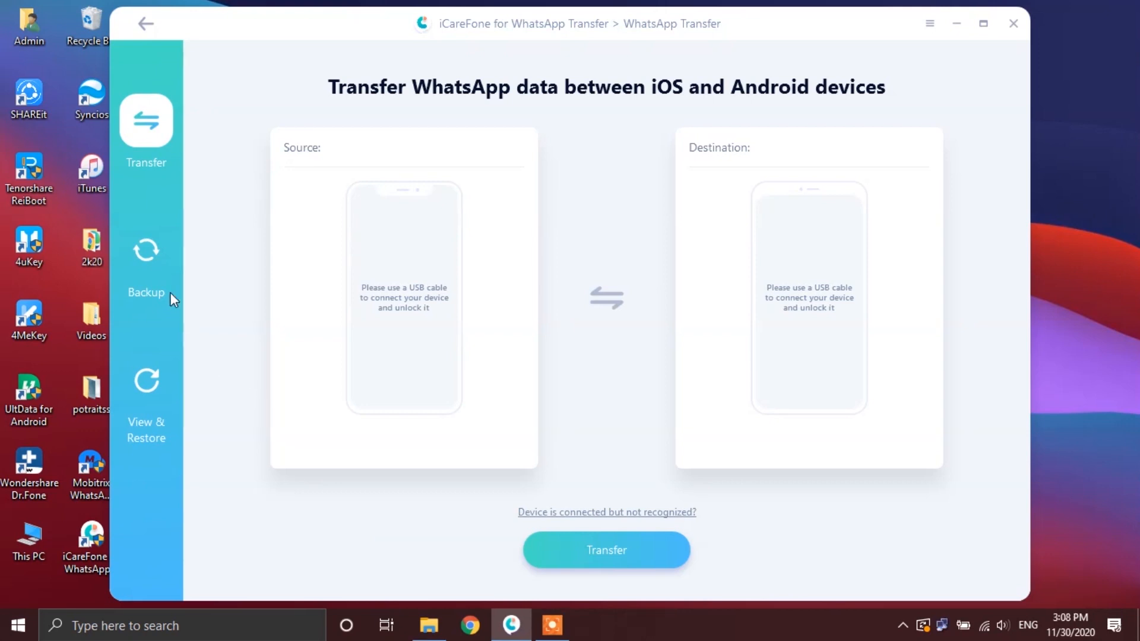
left_click(146, 250)
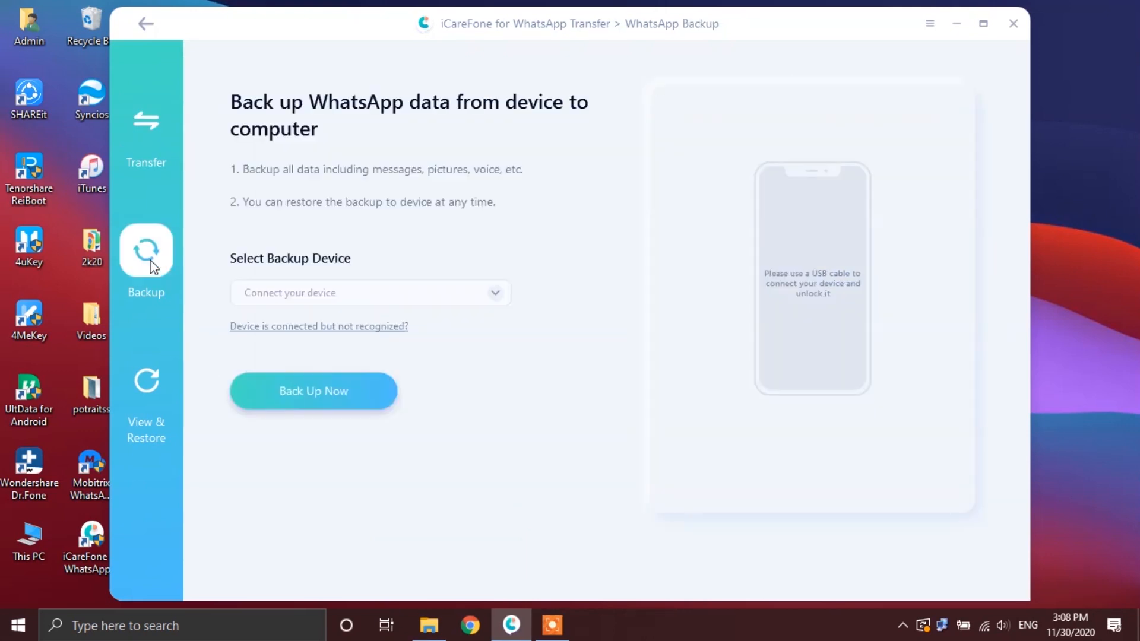
left_click(145, 380)
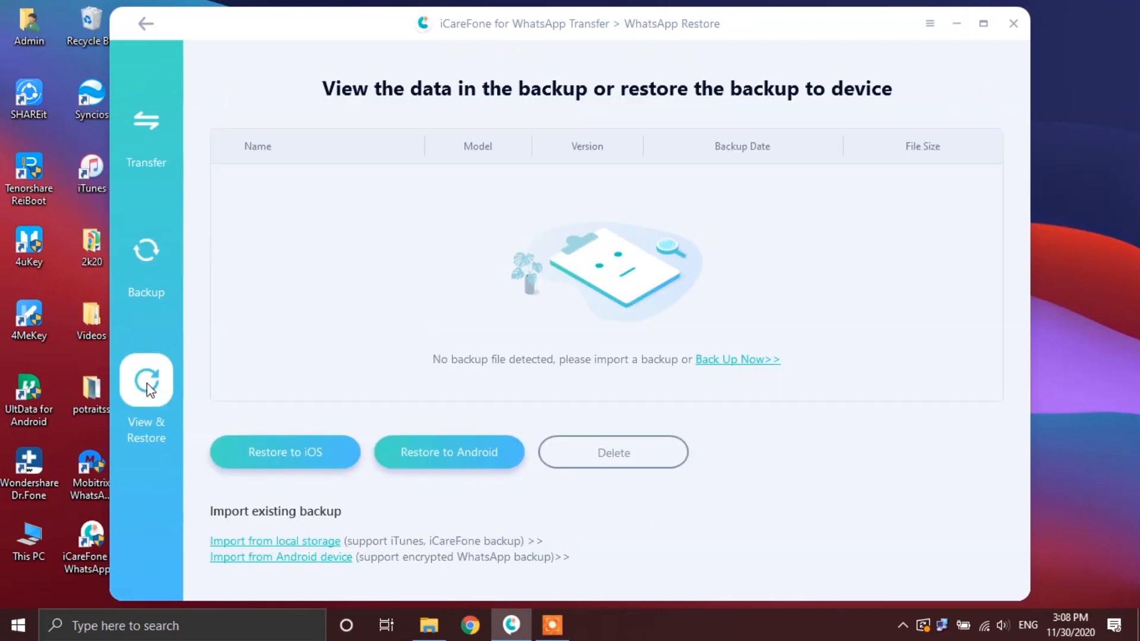
left_click(146, 120)
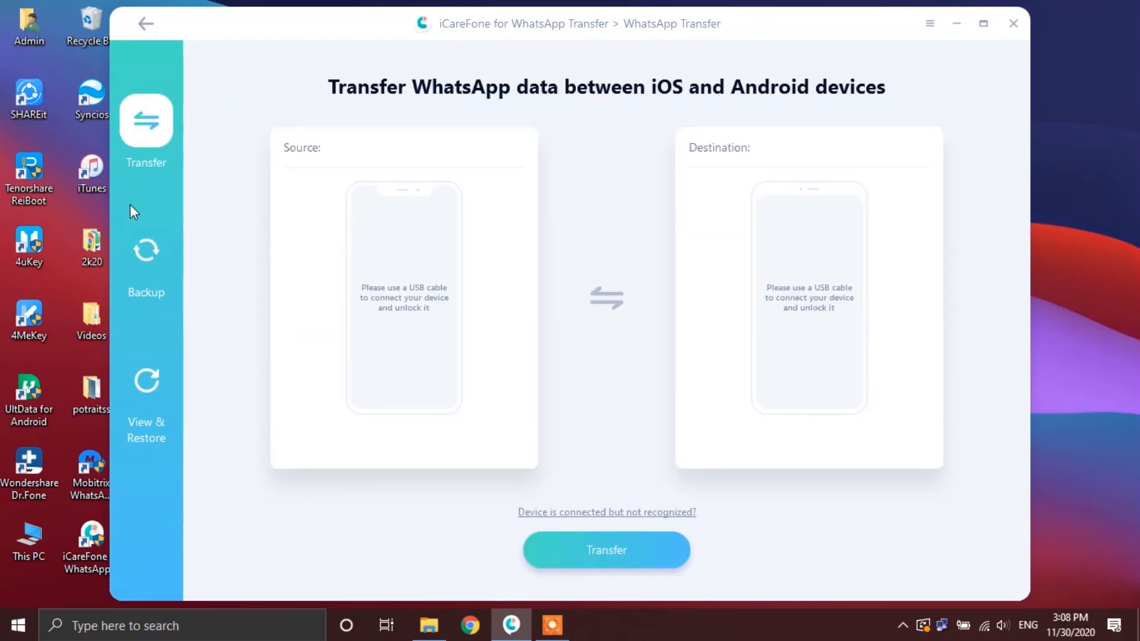
mouse_move(160, 149)
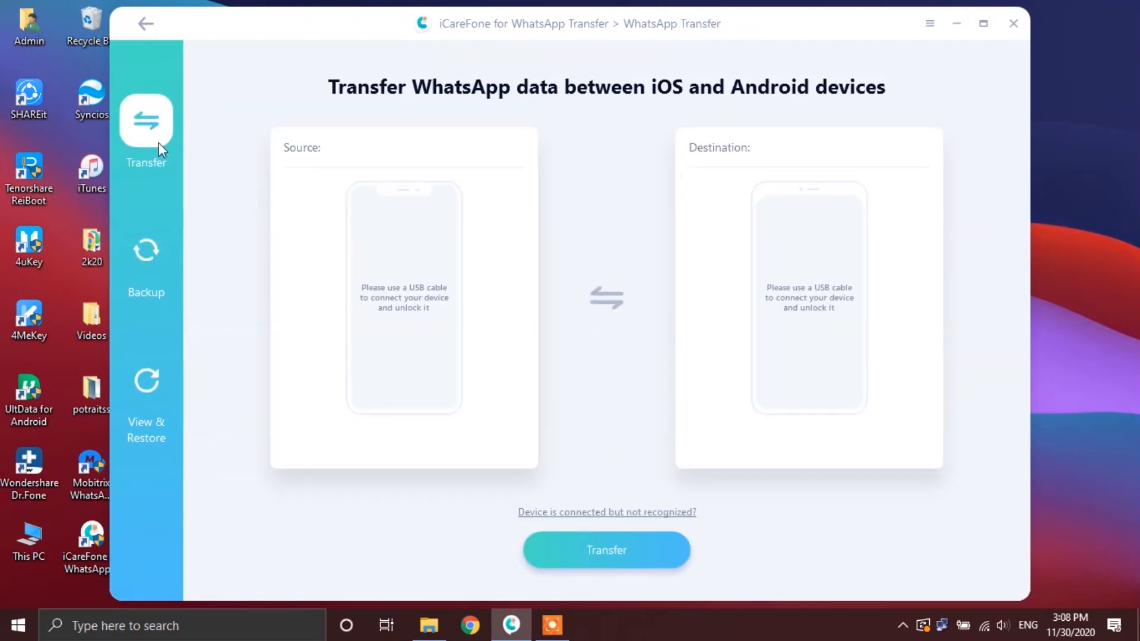
mouse_move(737, 505)
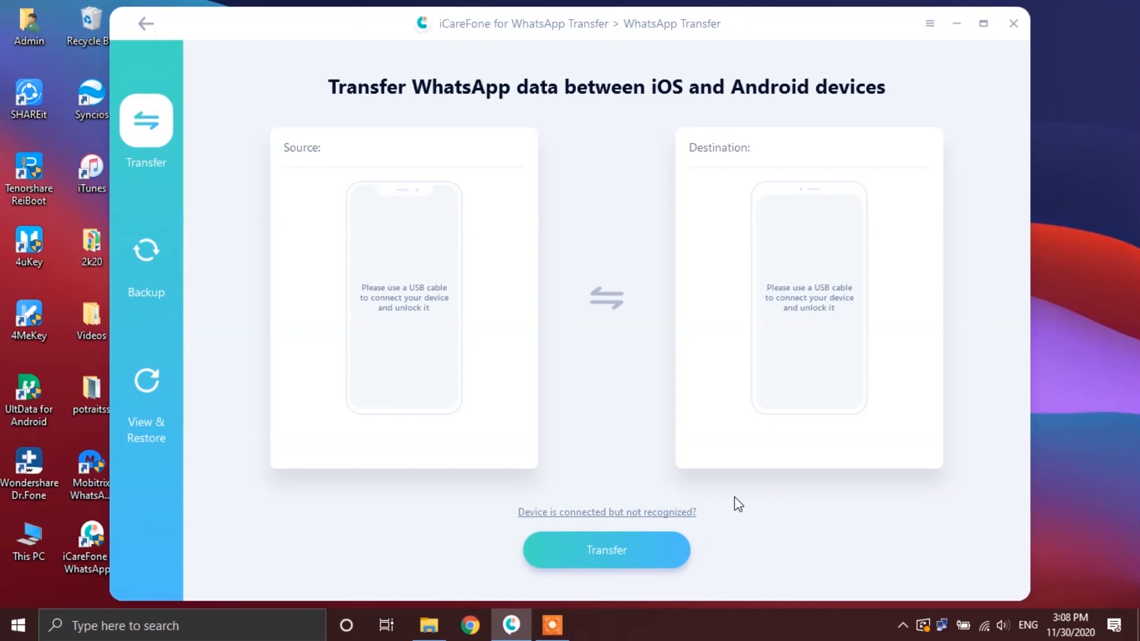